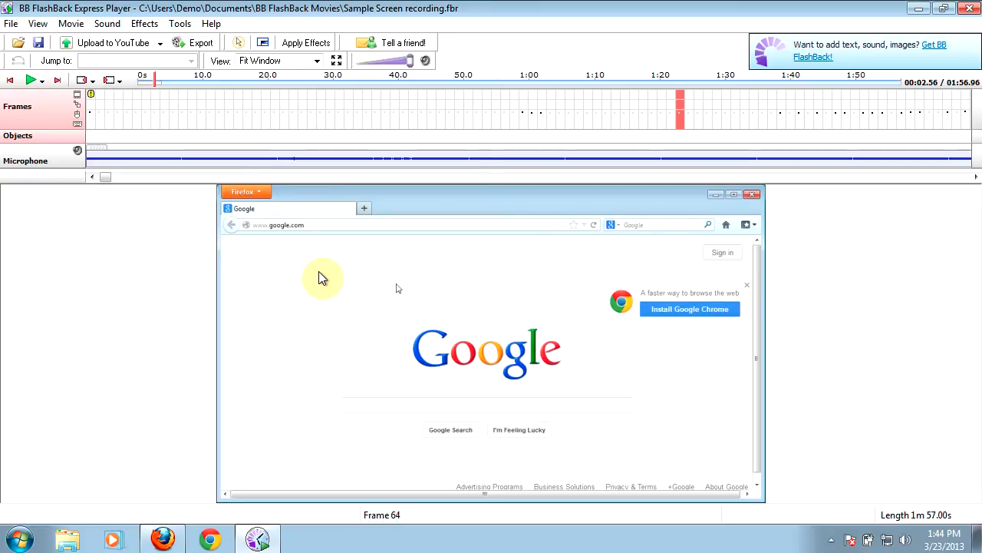
Step: Bring up the Highlight Mouse Properties dialog from Effects > Highlight Cursor
left_click(145, 23)
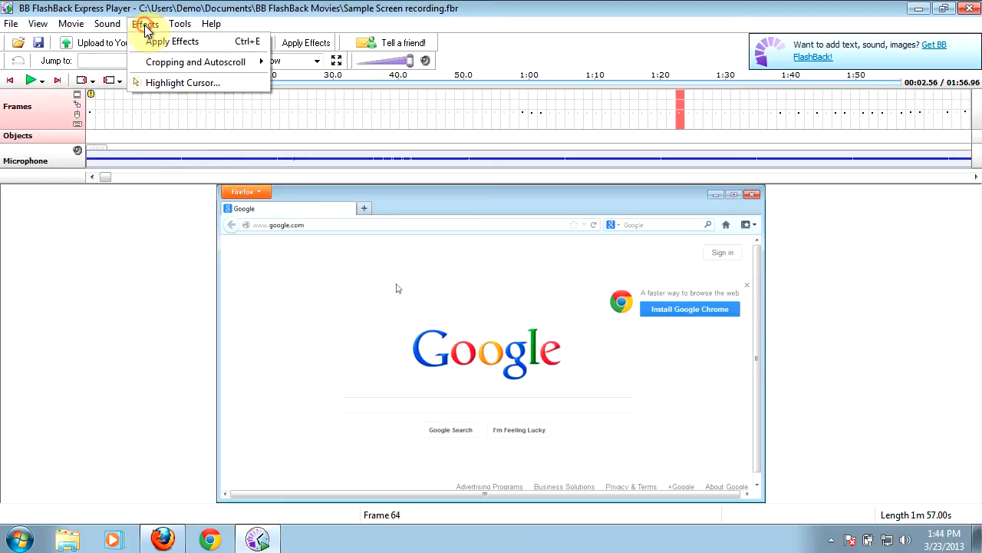
mouse_move(183, 82)
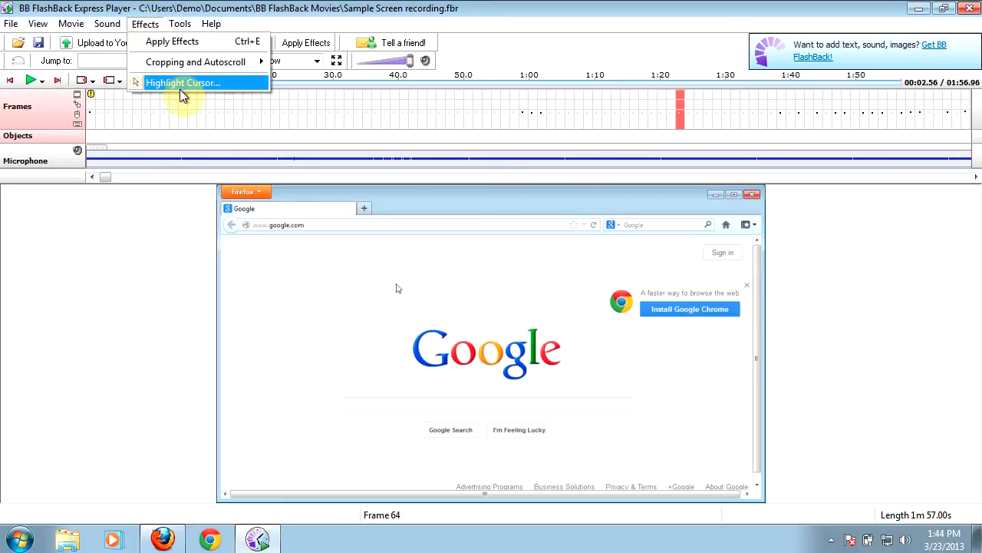
left_click(183, 83)
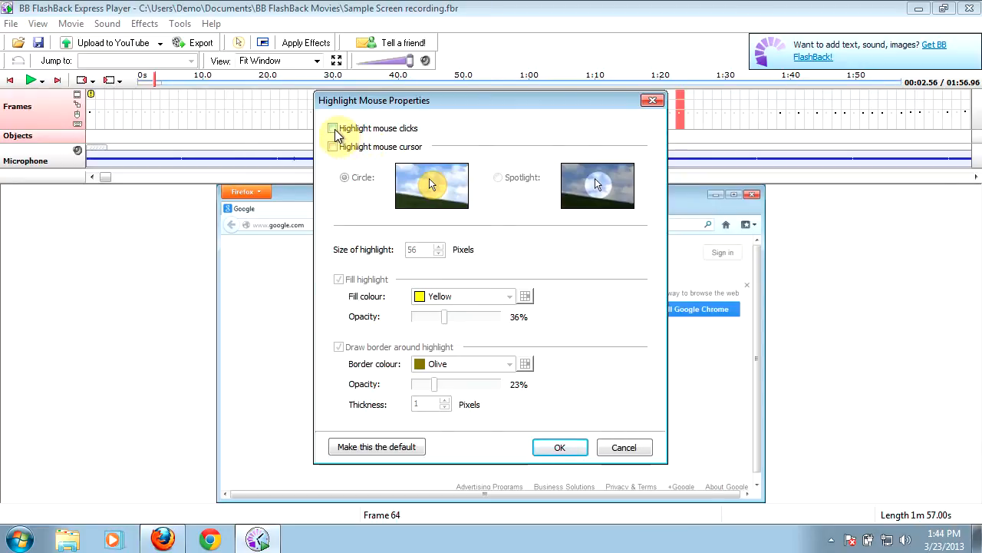
Step: Enable 'Highlight mouse clicks' and 'Highlight mouse cursor' with the spotlight style
left_click(332, 129)
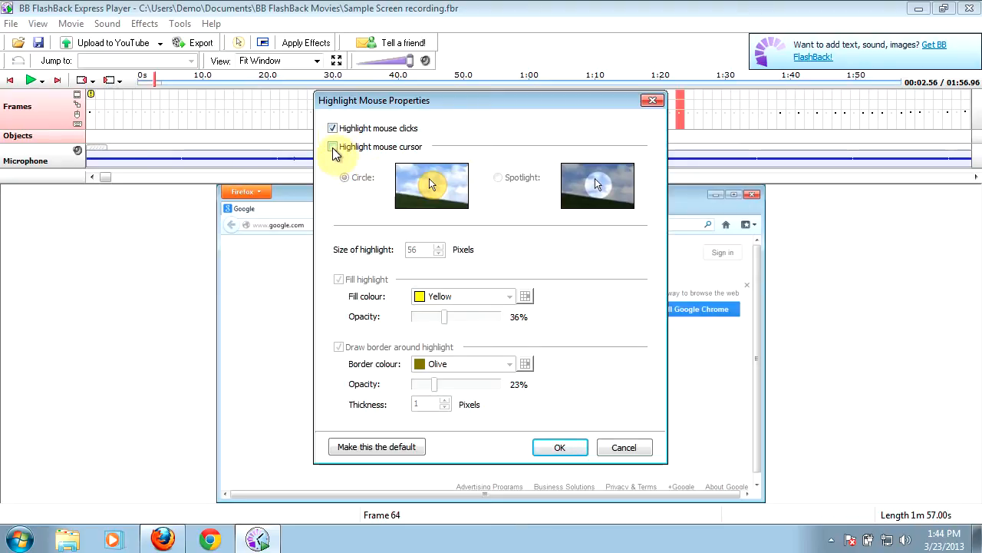
left_click(331, 148)
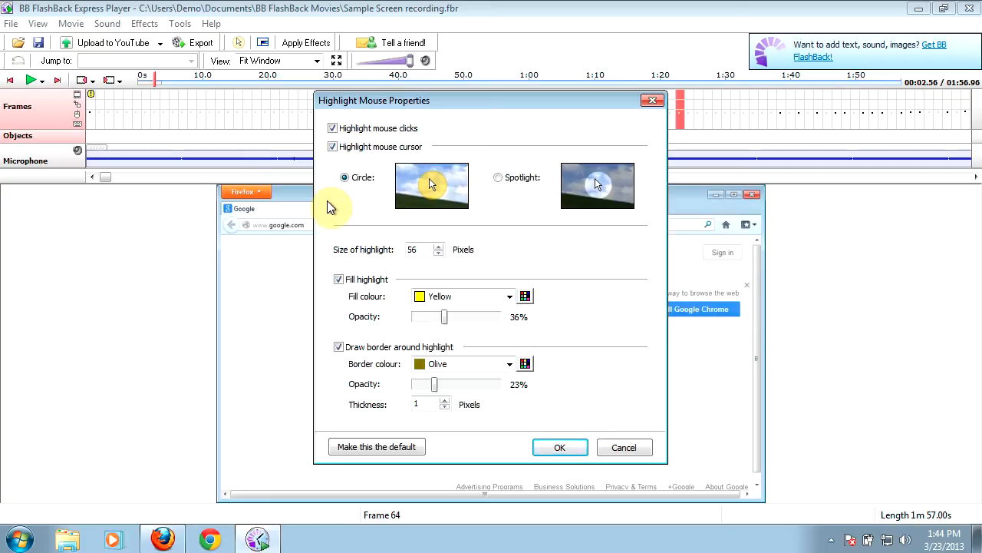
mouse_move(384, 157)
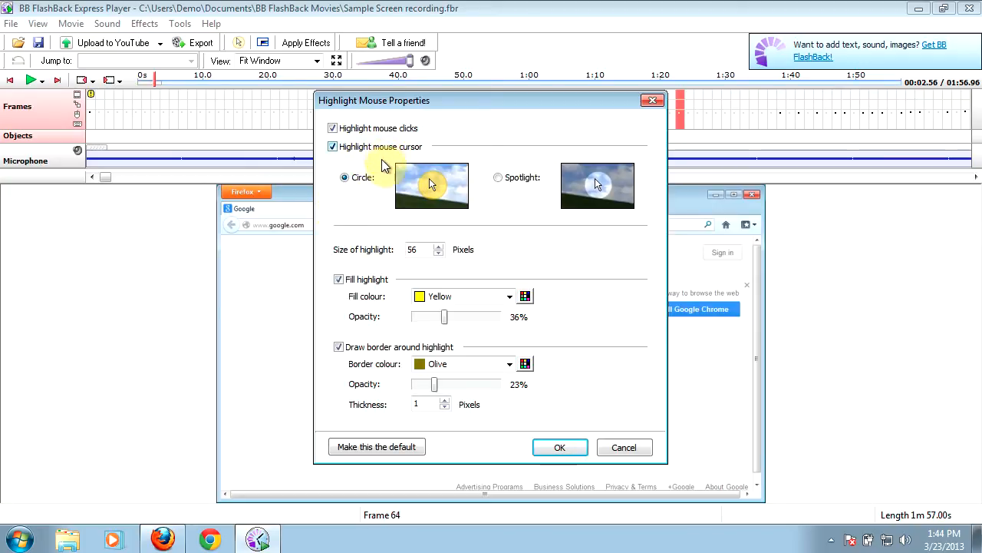
mouse_move(428, 194)
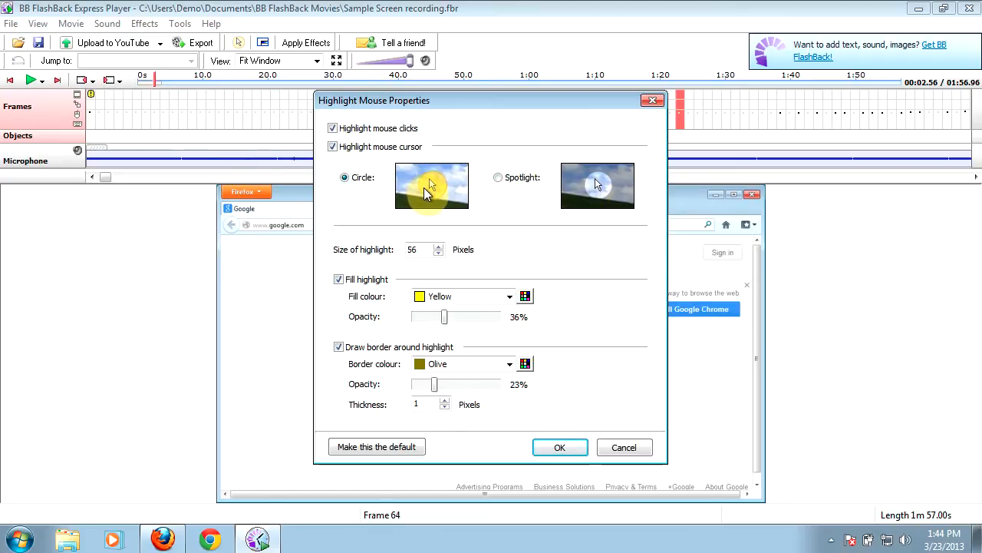
left_click(497, 178)
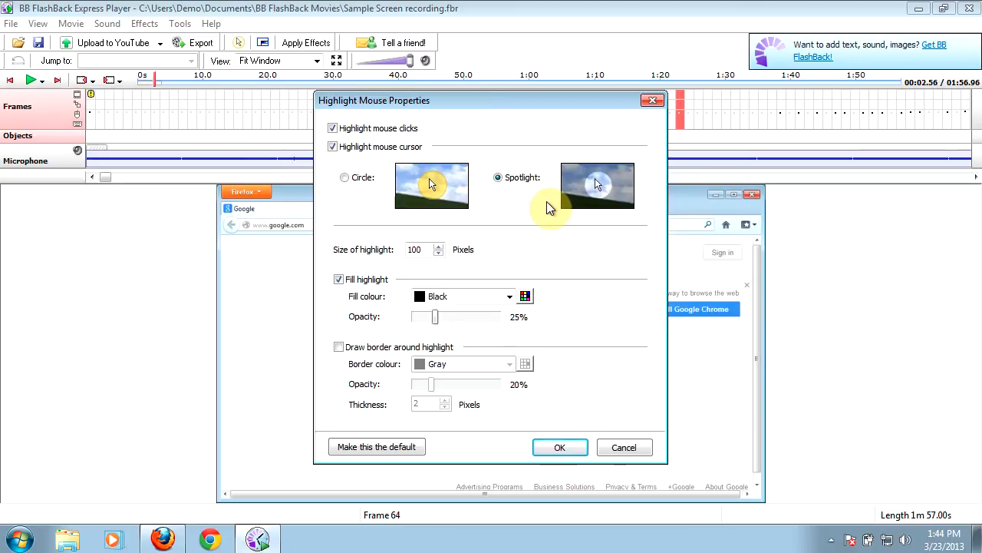
mouse_move(601, 201)
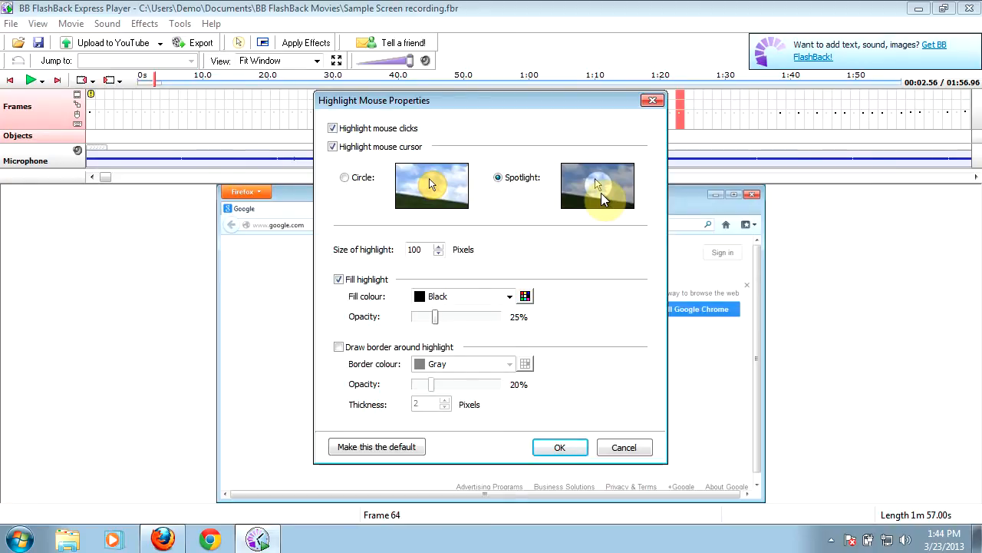
left_click(344, 179)
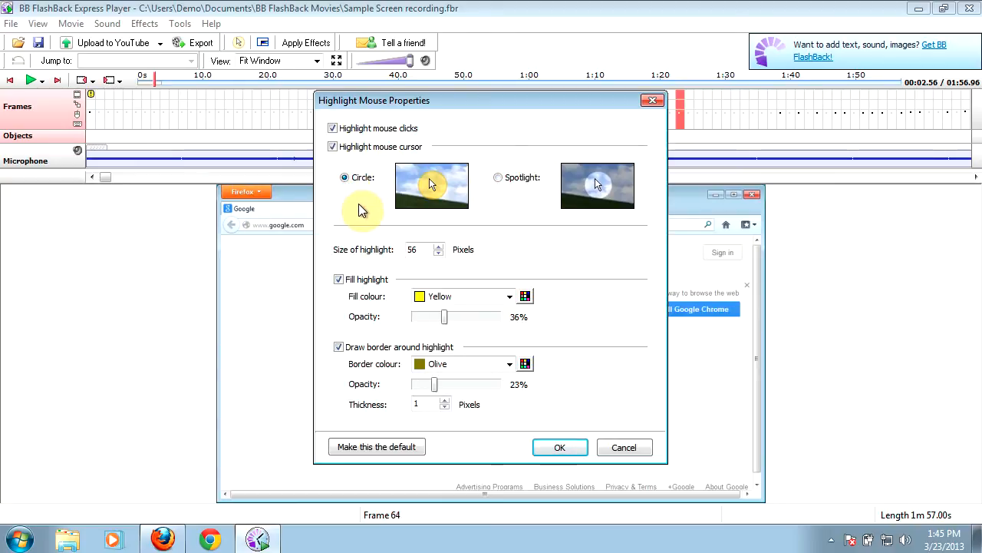
mouse_move(448, 193)
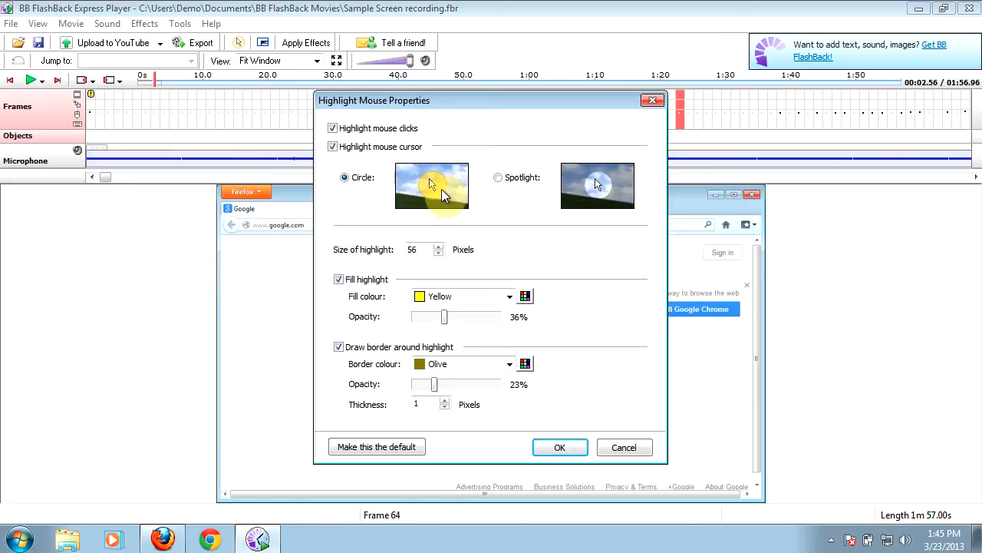
mouse_move(407, 386)
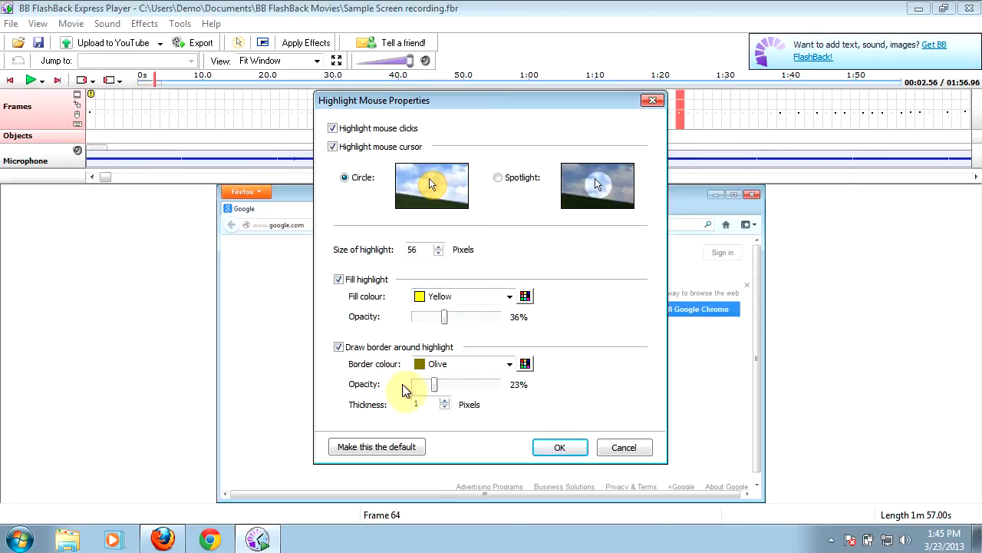
mouse_move(521, 278)
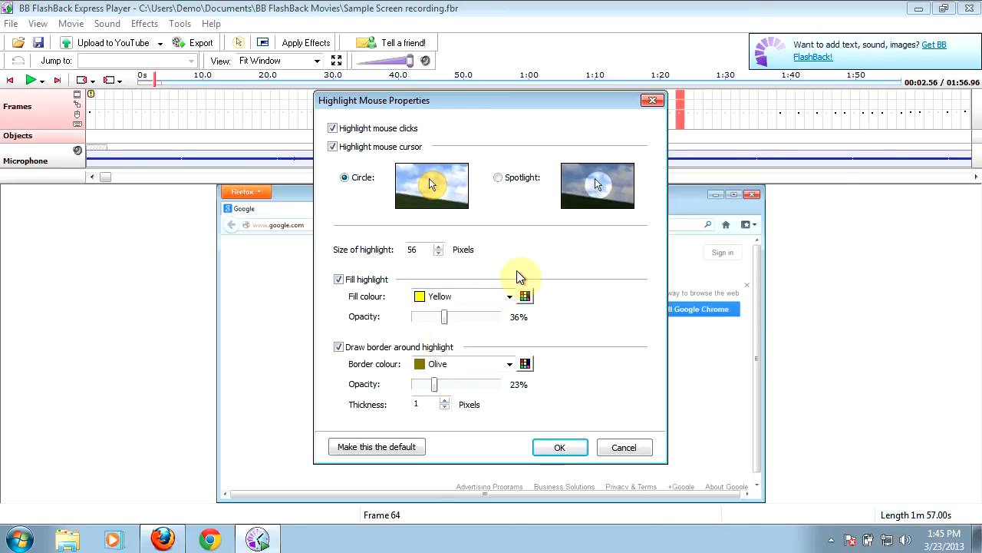
mouse_move(530, 254)
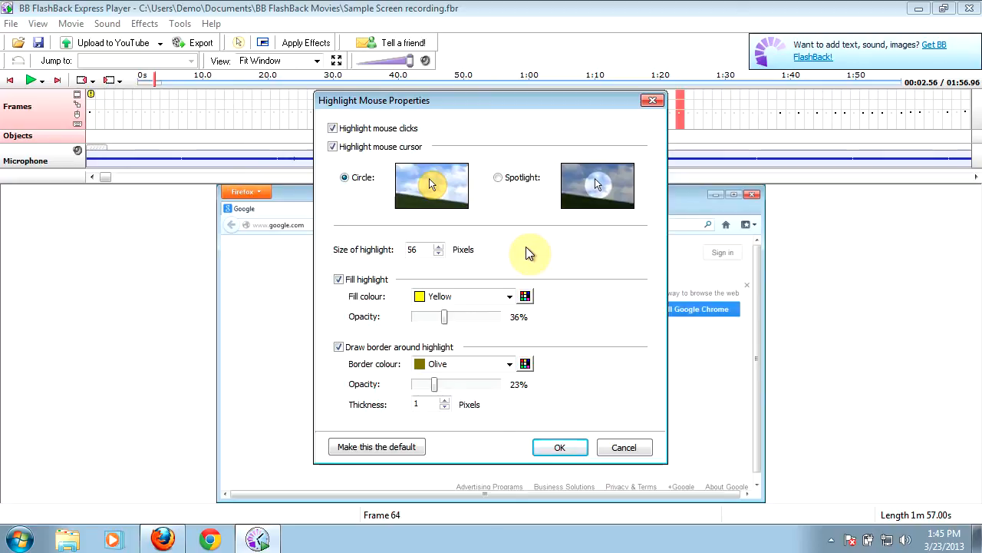
mouse_move(396, 193)
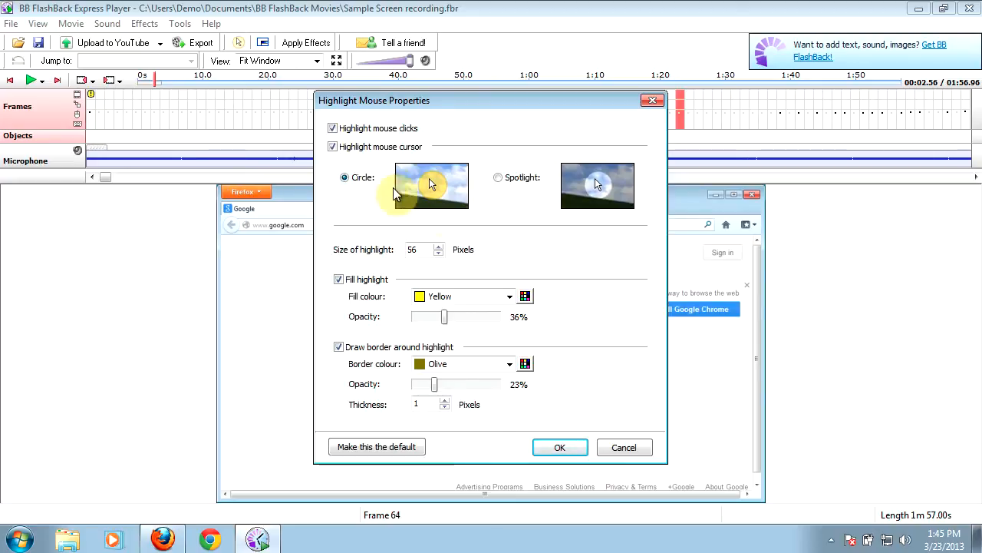
mouse_move(537, 236)
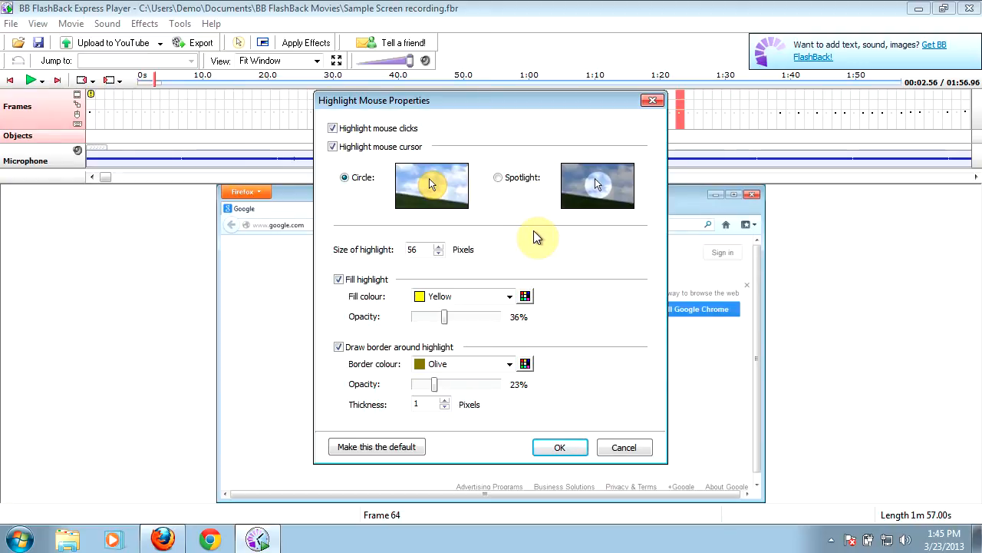
mouse_move(540, 243)
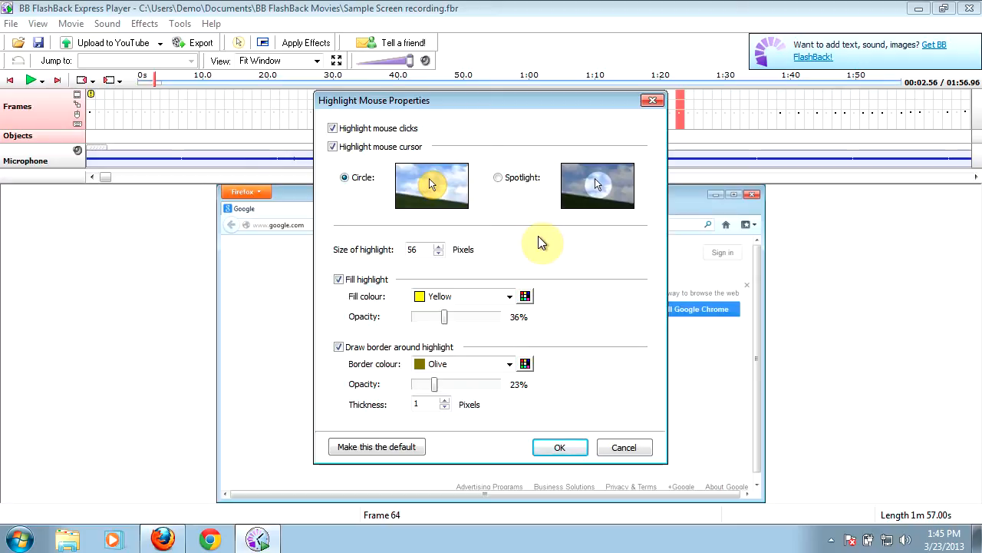
left_click(559, 447)
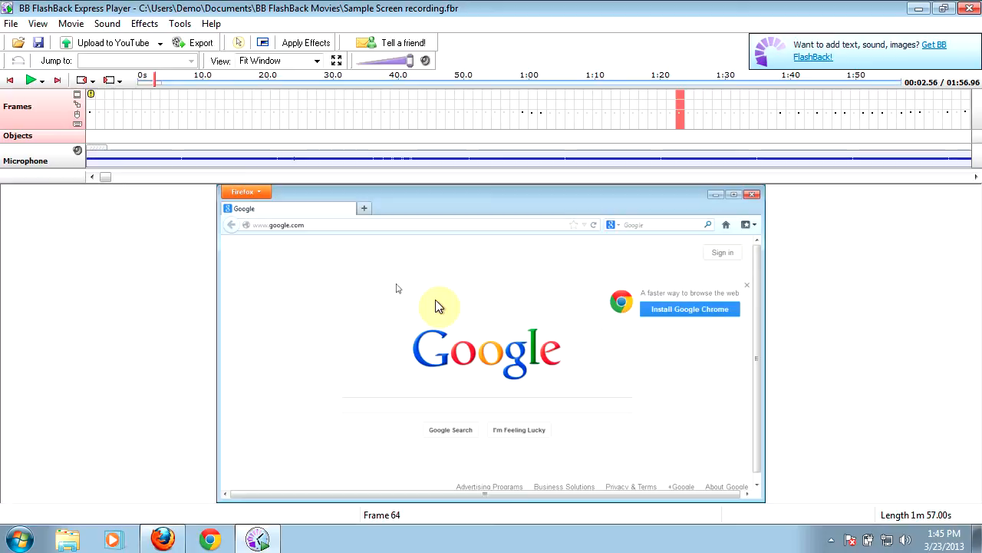
Step: Export as Flash and show the More page of the Flash Export Options
left_click(199, 43)
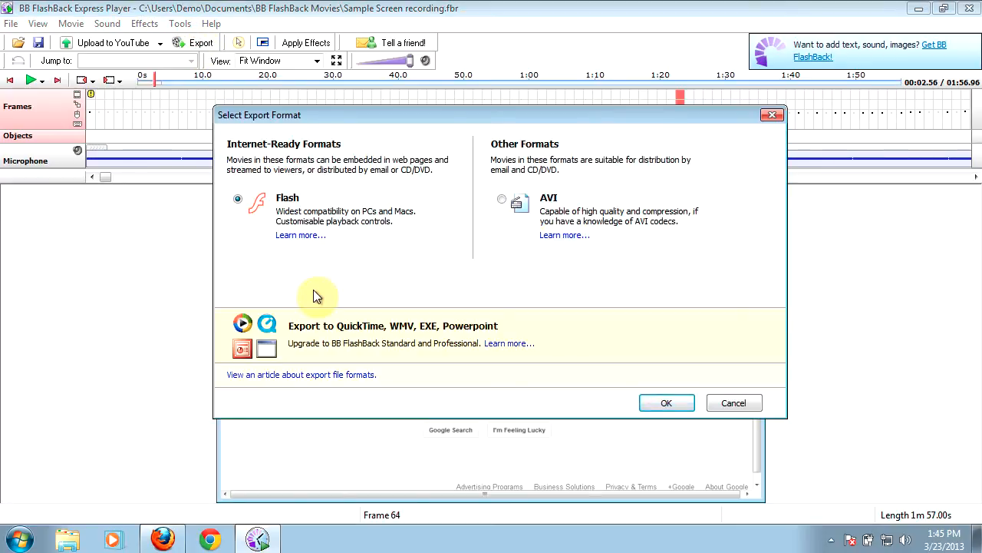
left_click(666, 403)
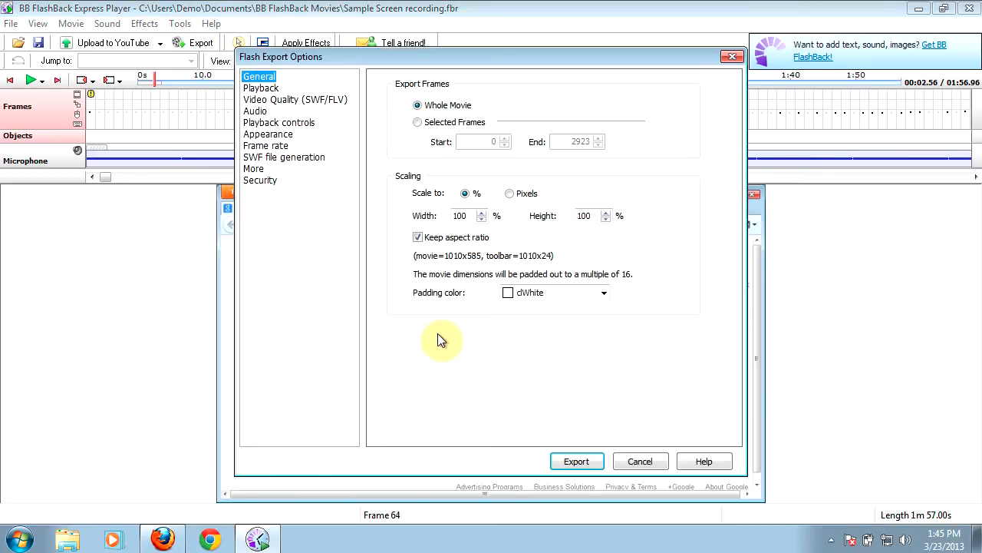
mouse_move(261, 180)
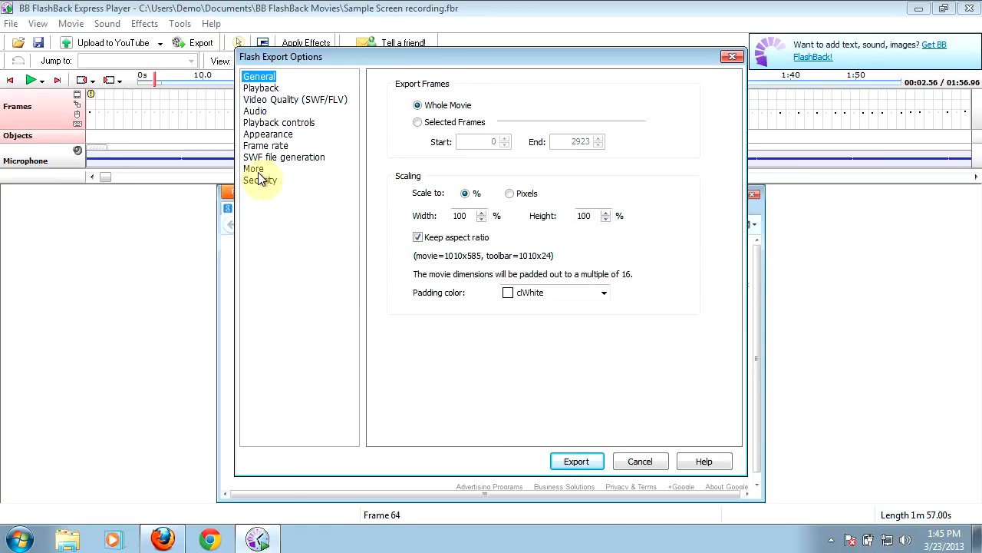
left_click(254, 167)
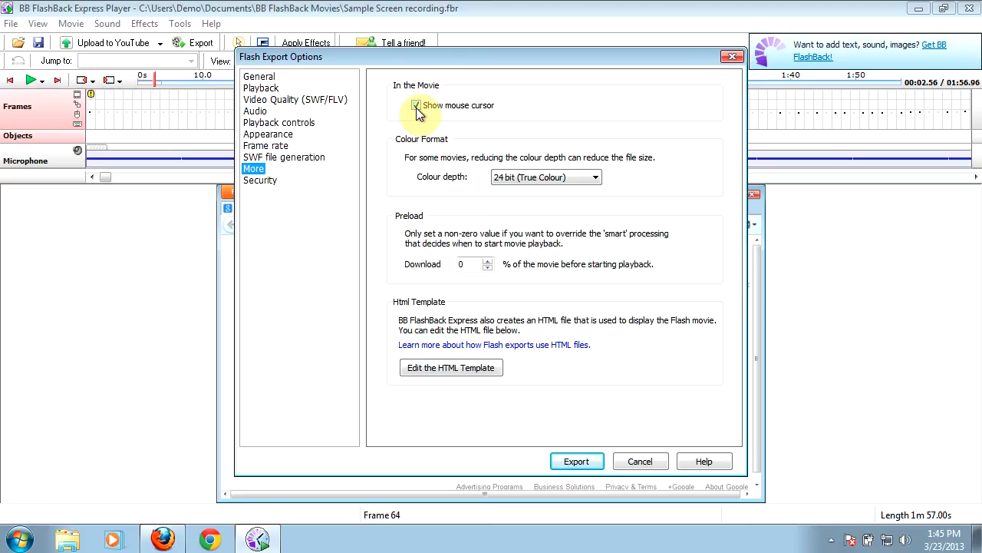
Step: Untick 'Show mouse cursor' for the exported movie and close the Flash export options
left_click(416, 104)
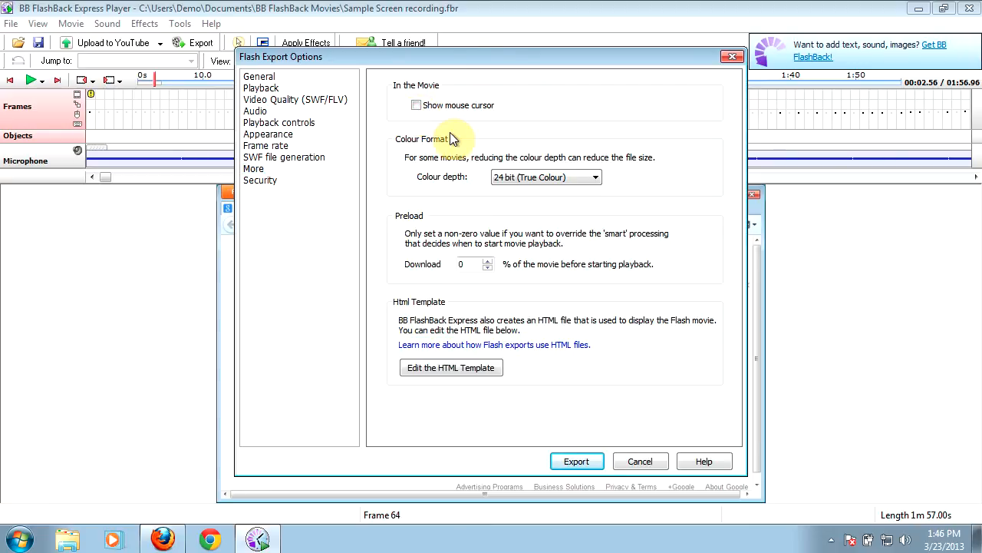
mouse_move(459, 115)
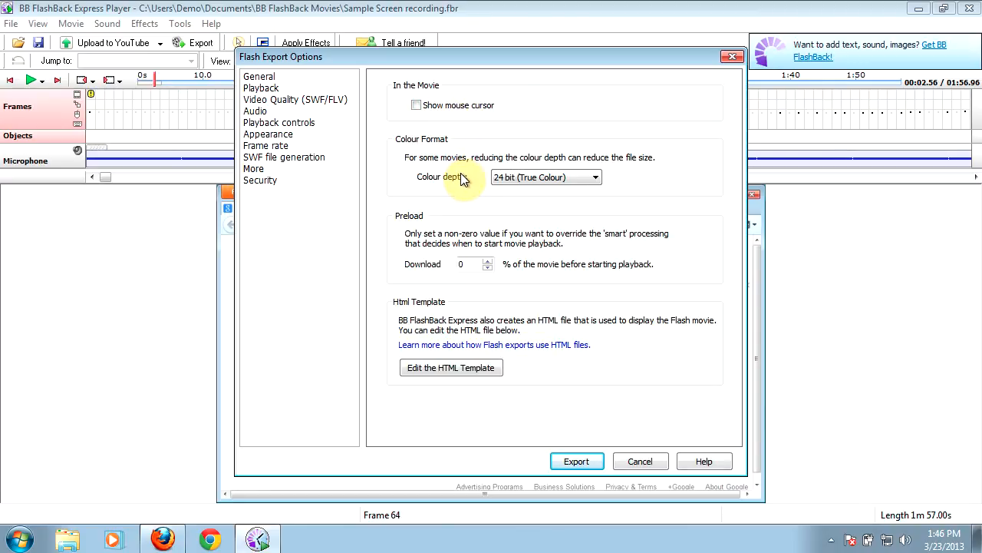
mouse_move(466, 202)
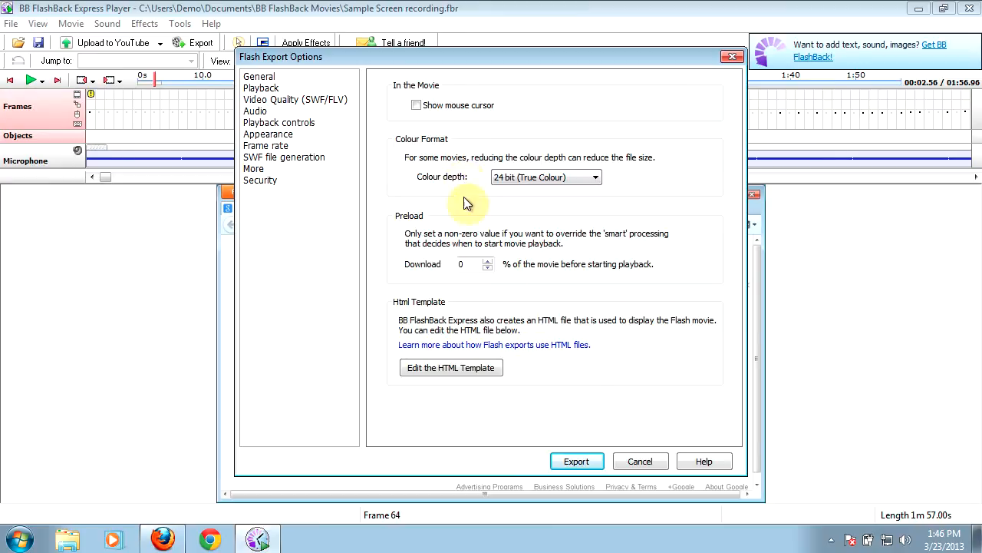
left_click(640, 461)
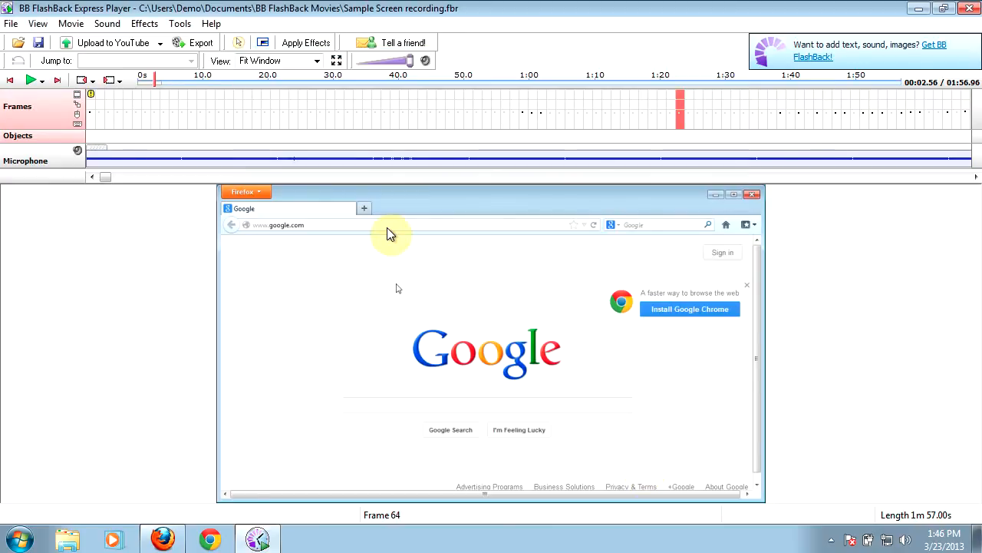